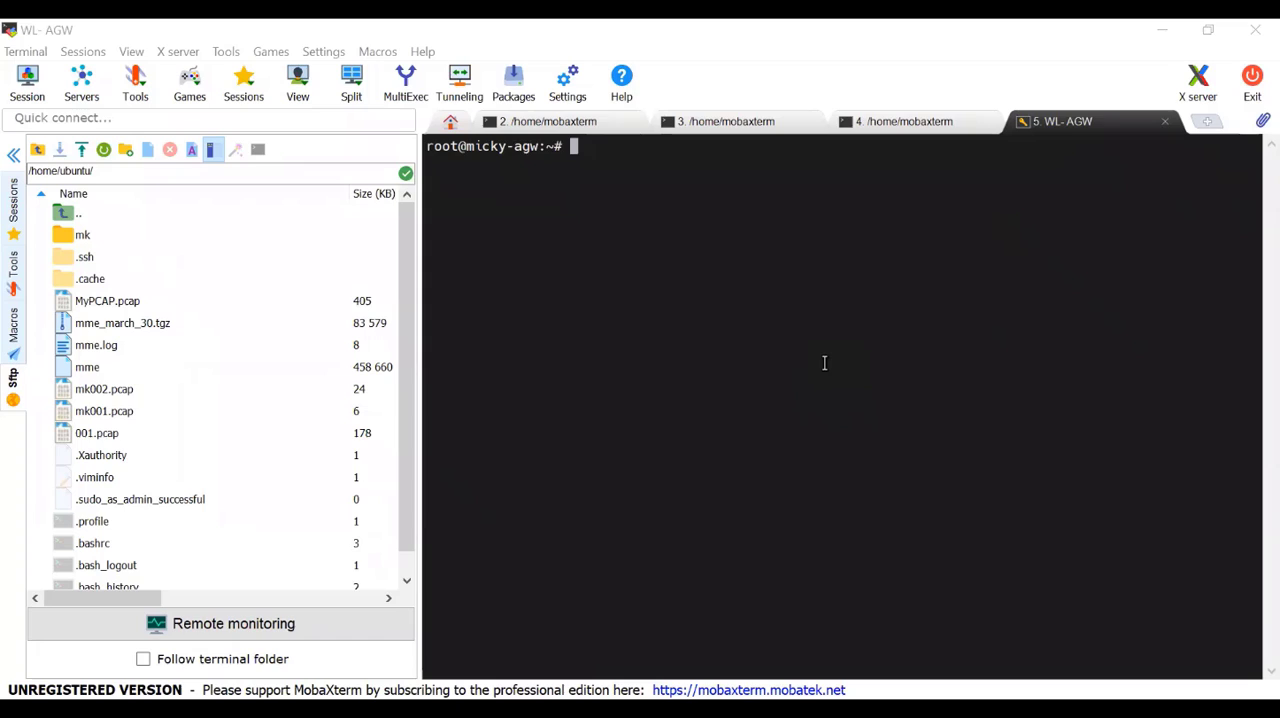
List the home folder, enter the magma folder and list its contents
text(ls)
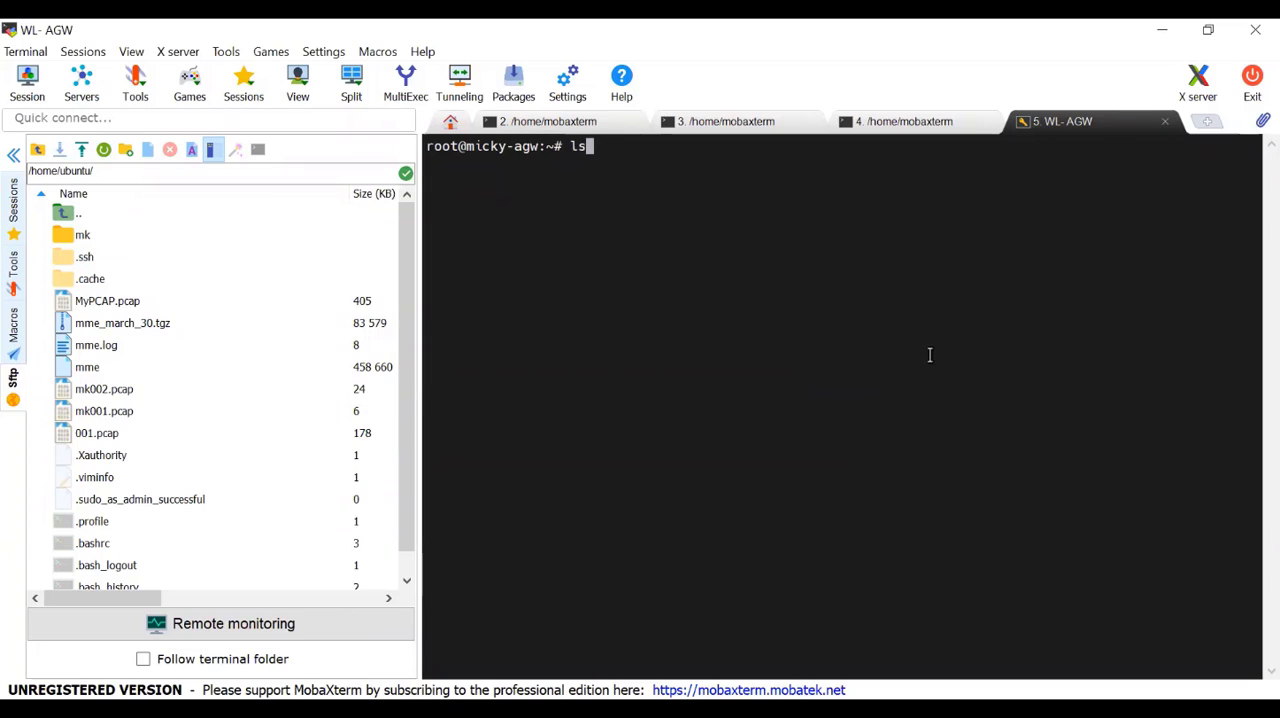
key(Return)
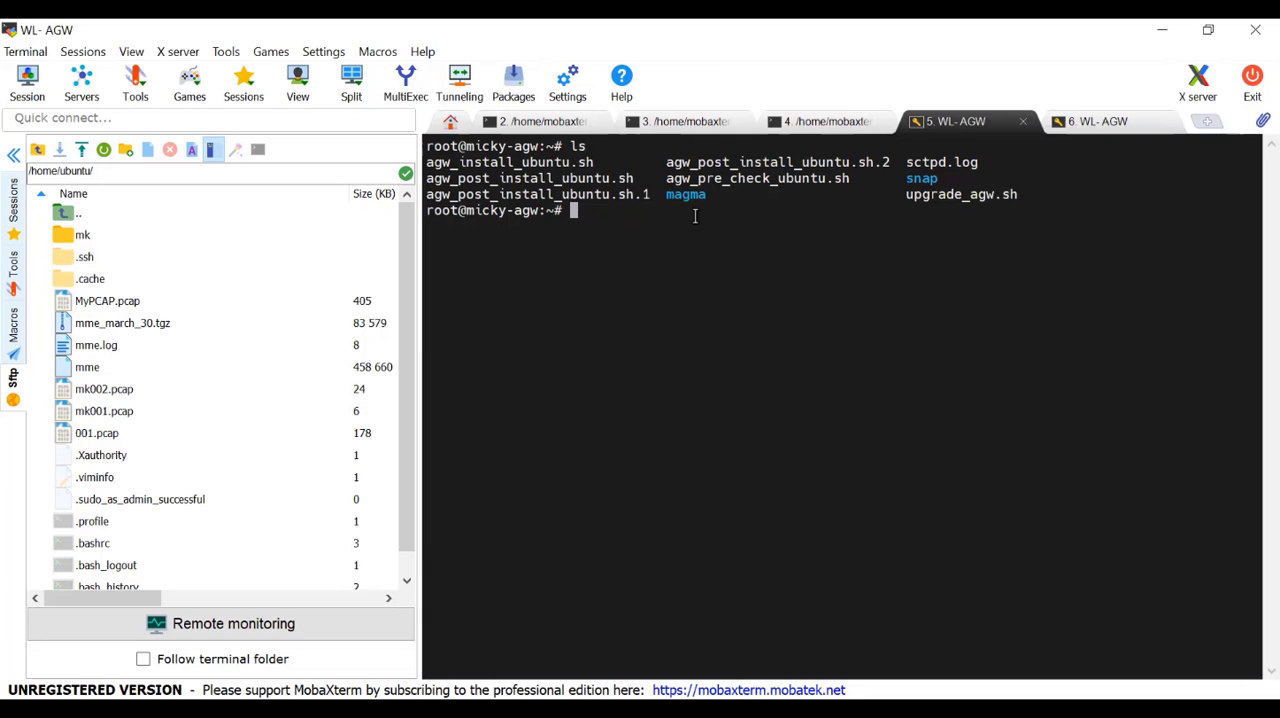
text(cd ma)
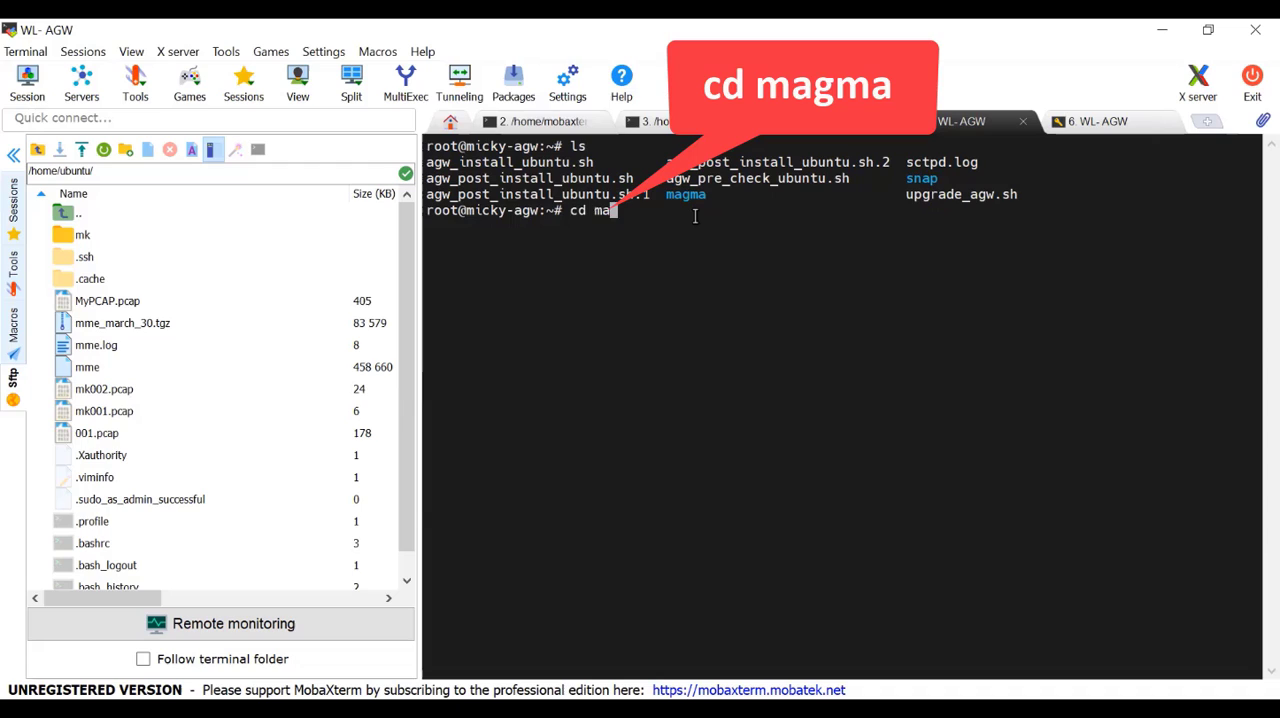
key(Return)
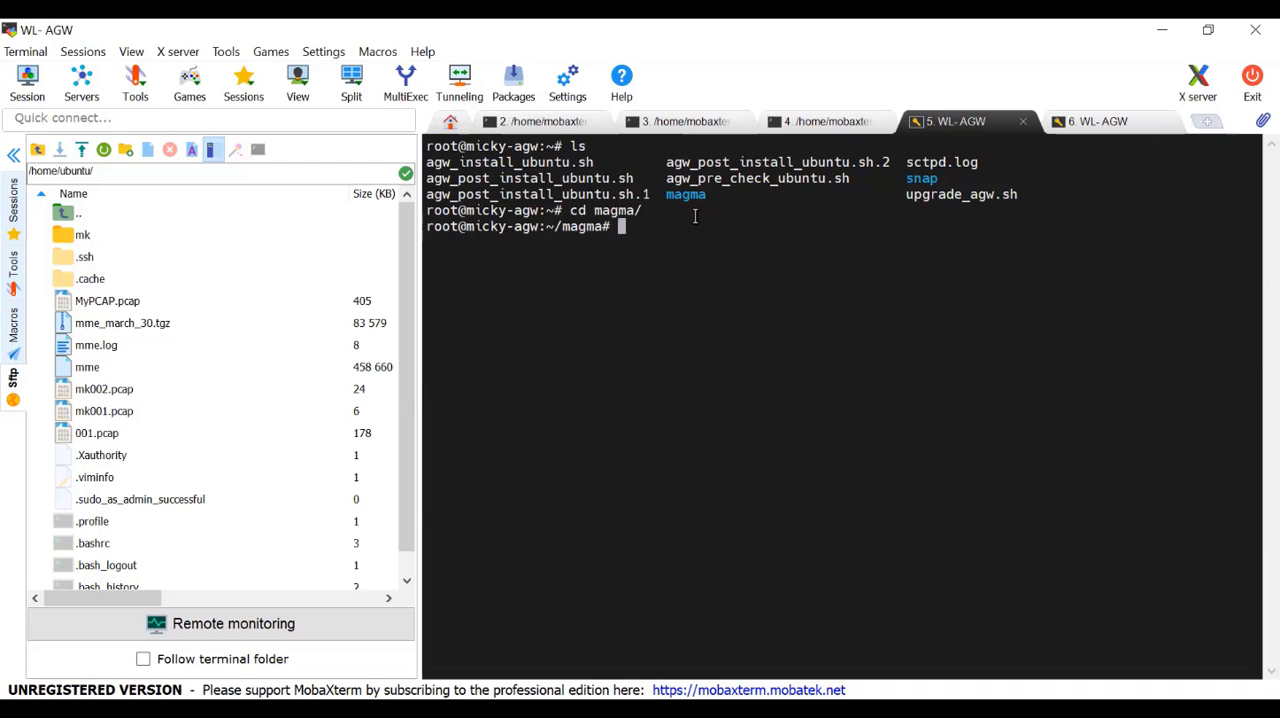
text(ls)
text(vi)
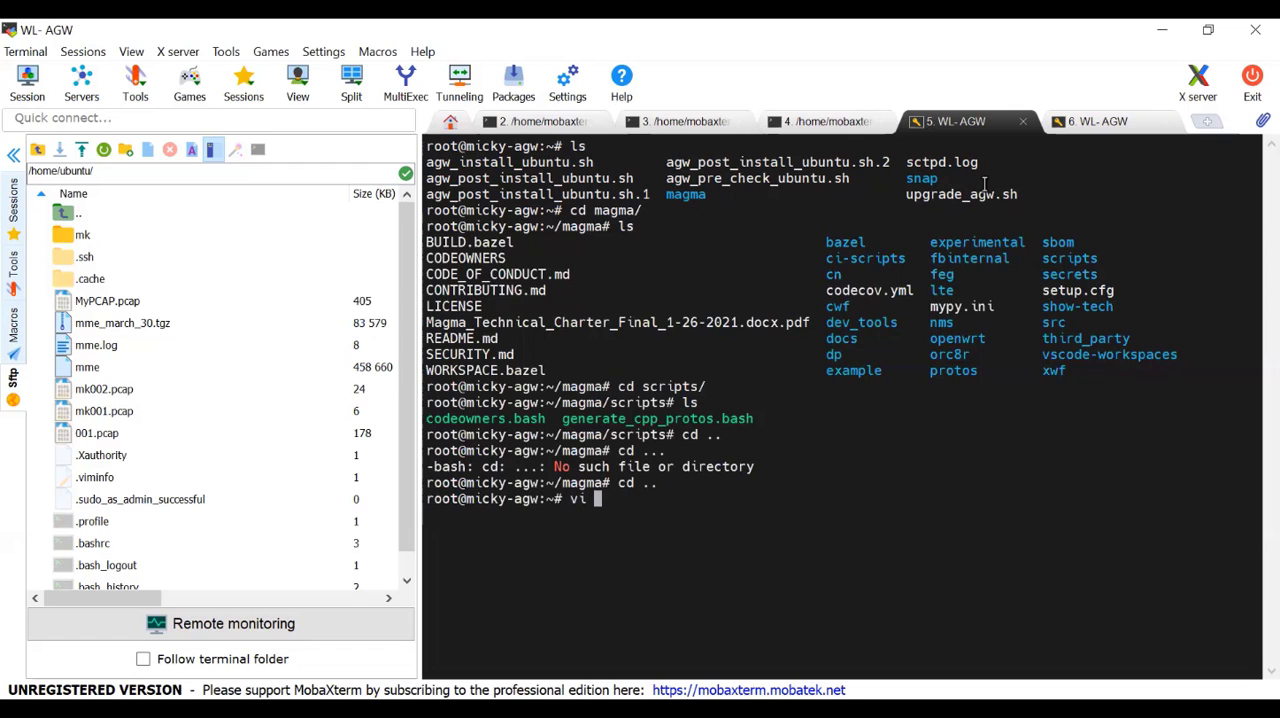
text(u)
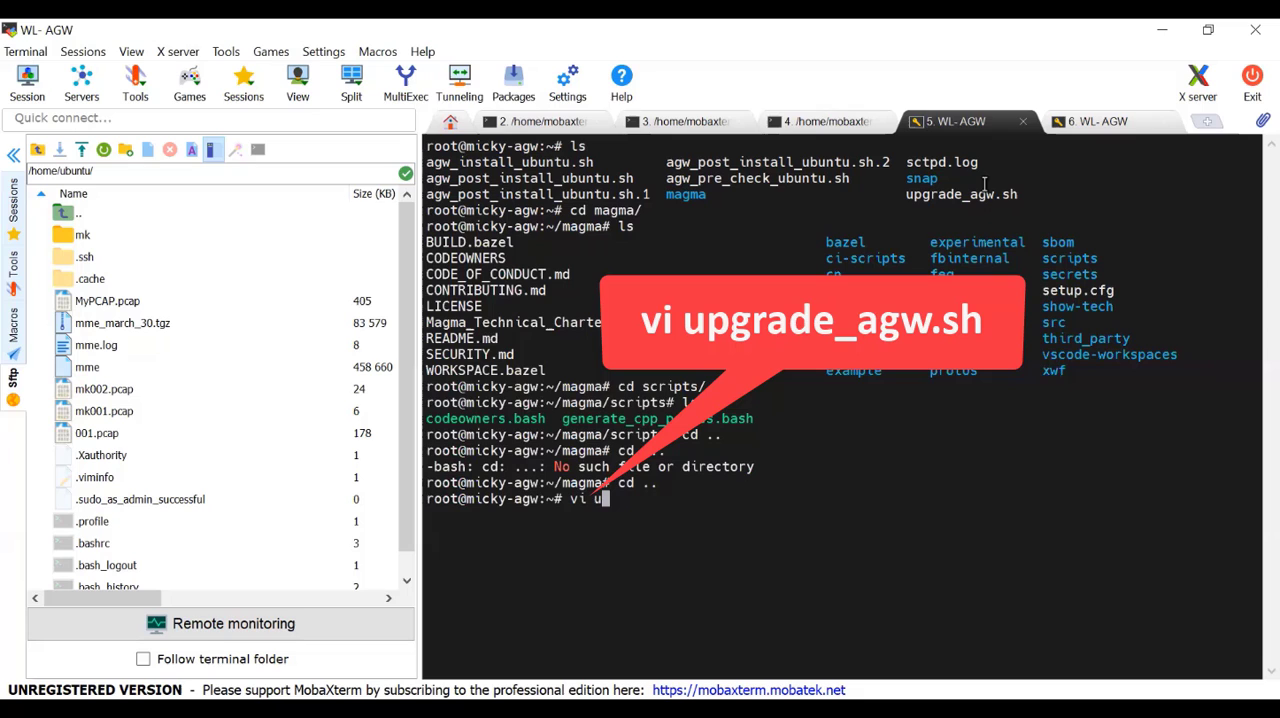
key(Return)
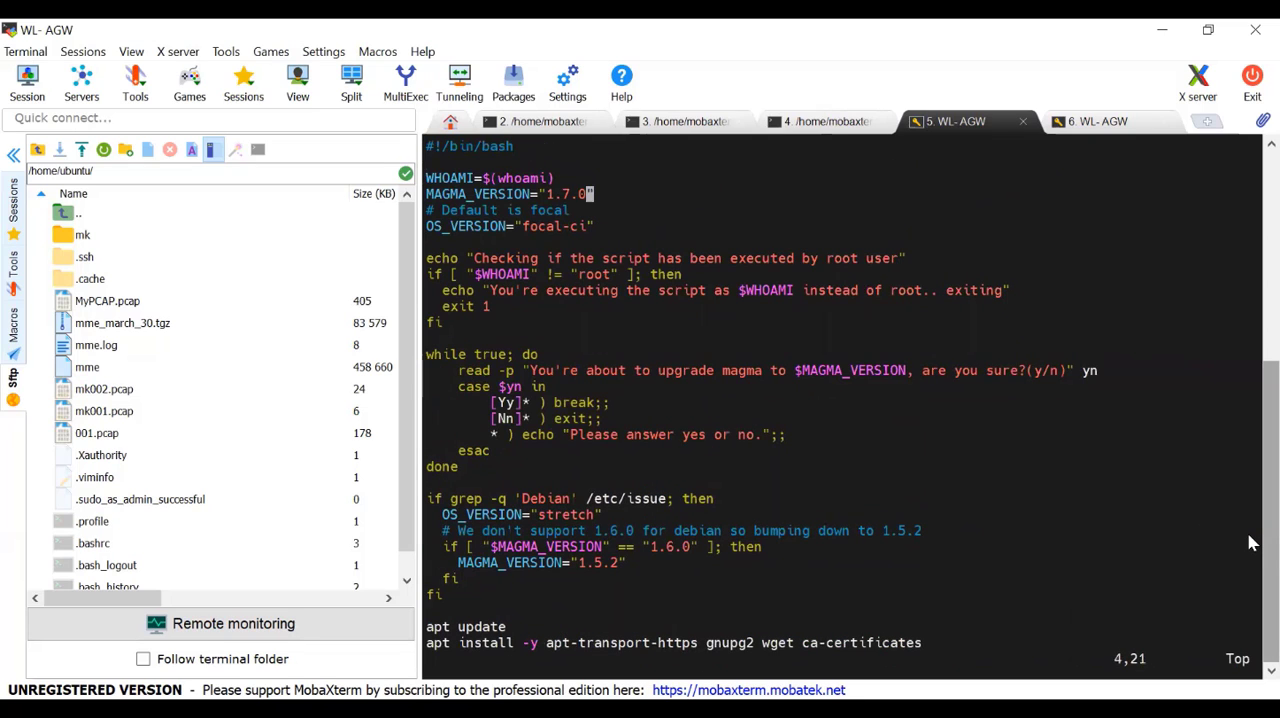
click(604, 274)
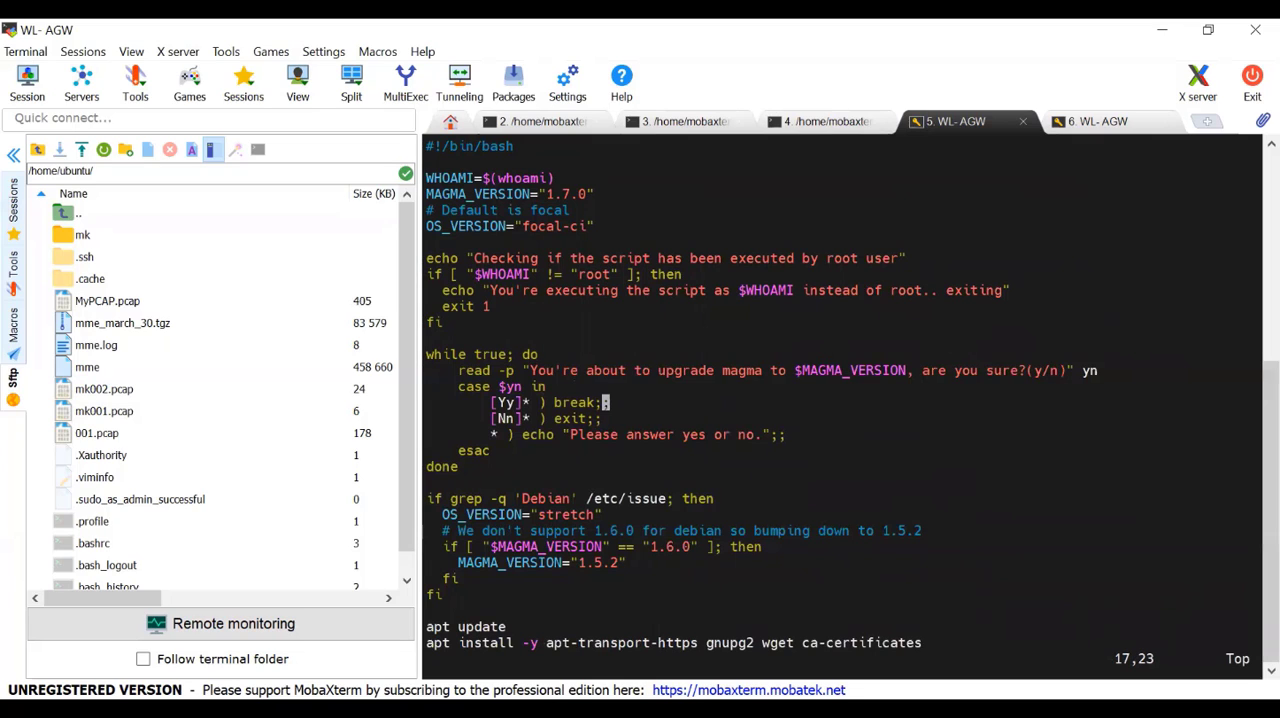
scroll(down, 3)
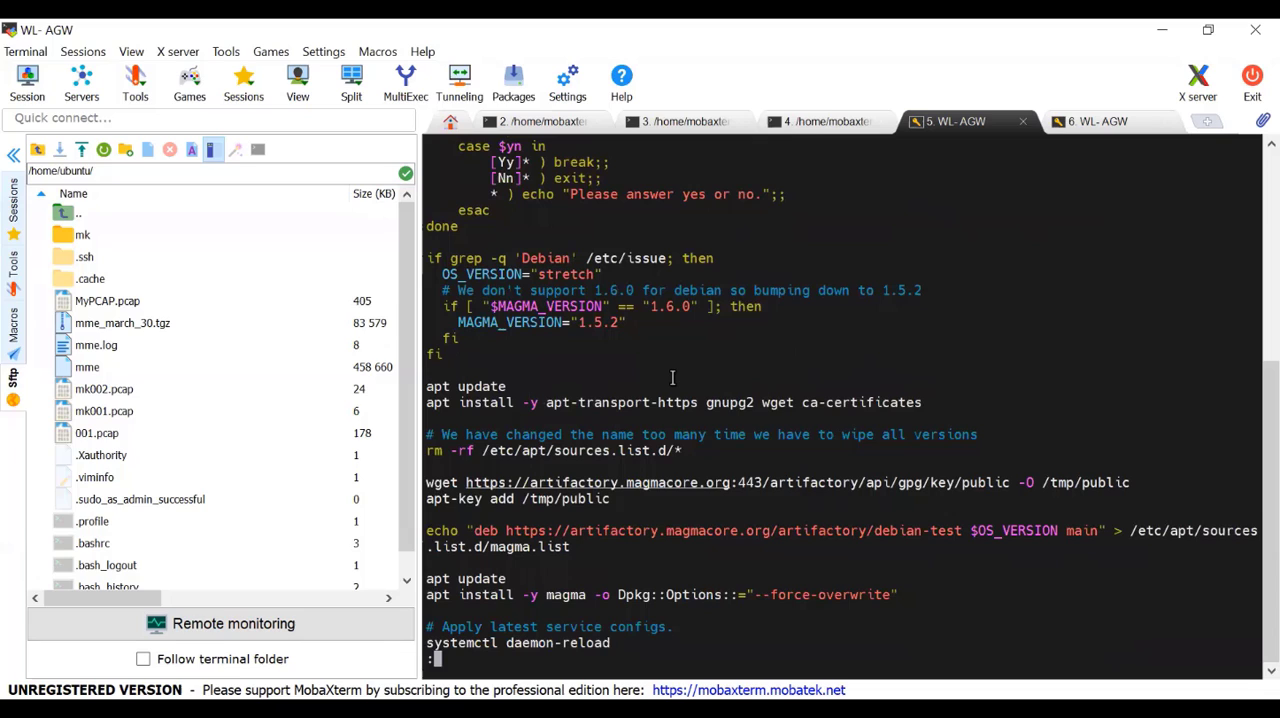
text(:q!)
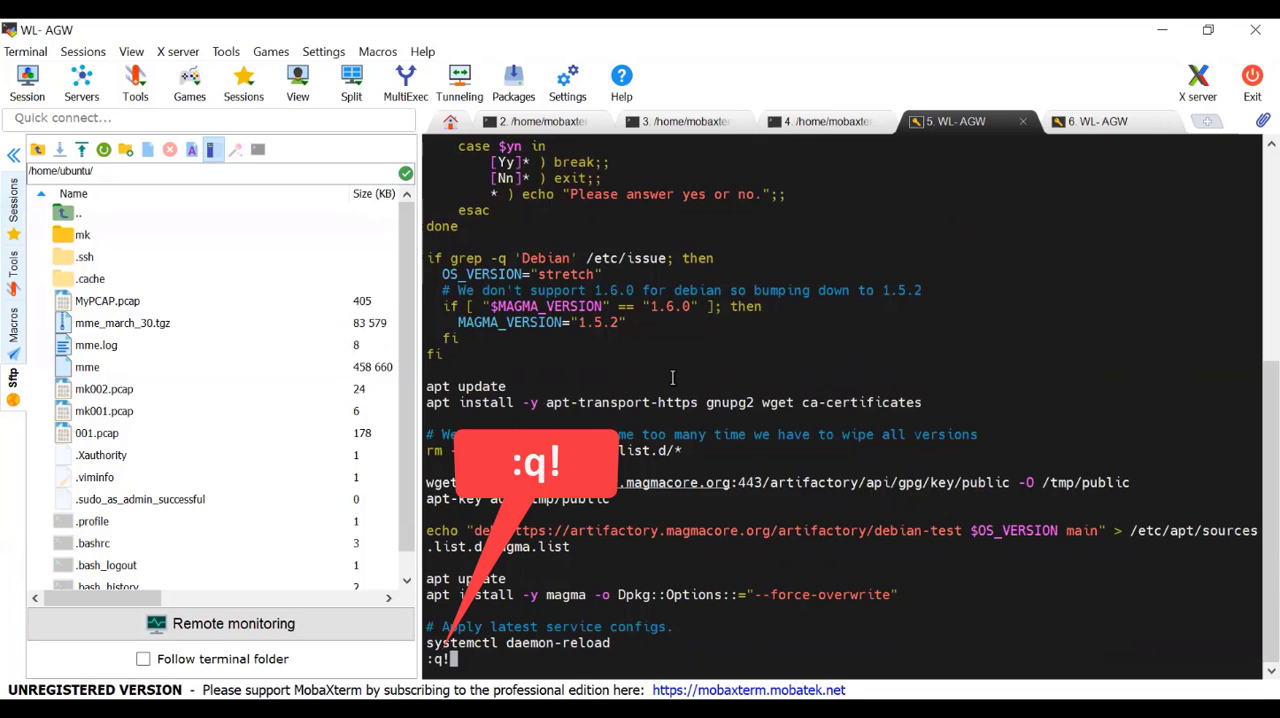
key(Return)
text(bash u)
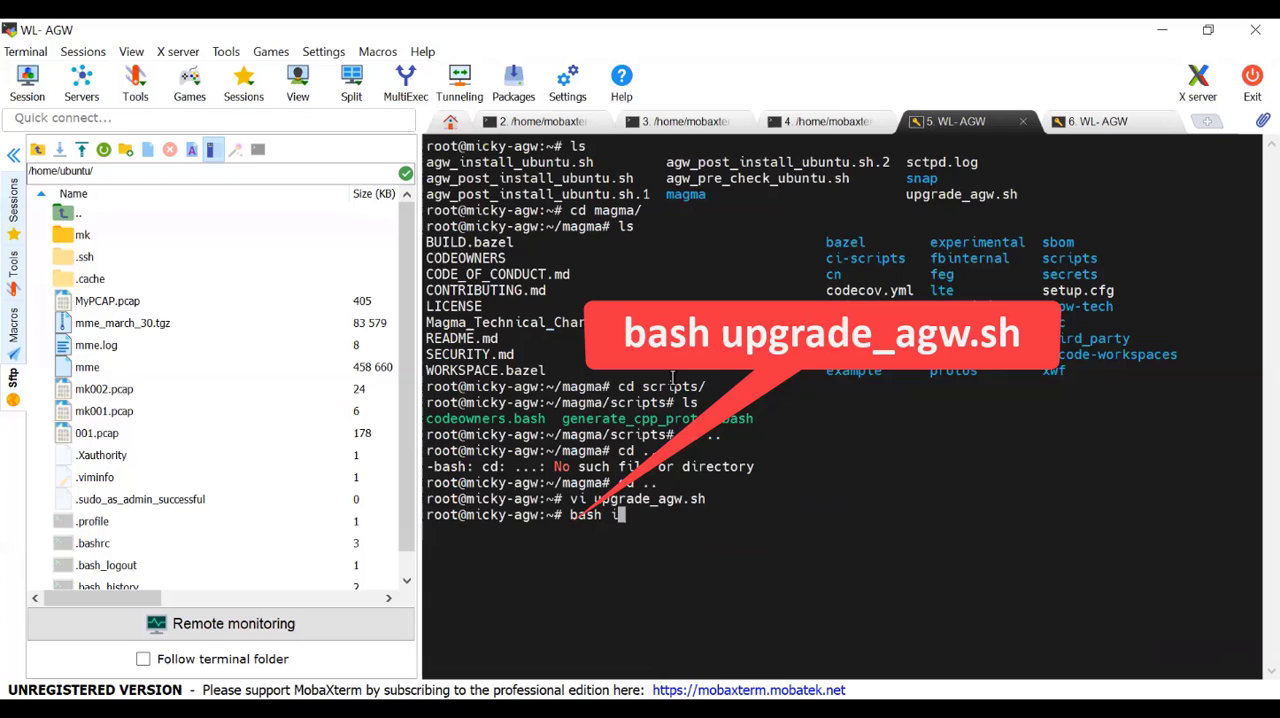
Run upgrade_agw.sh confirming with y, then check the installed magma version via apt list --installed | grep magma
text(pgrade_agw.sh)
text(y)
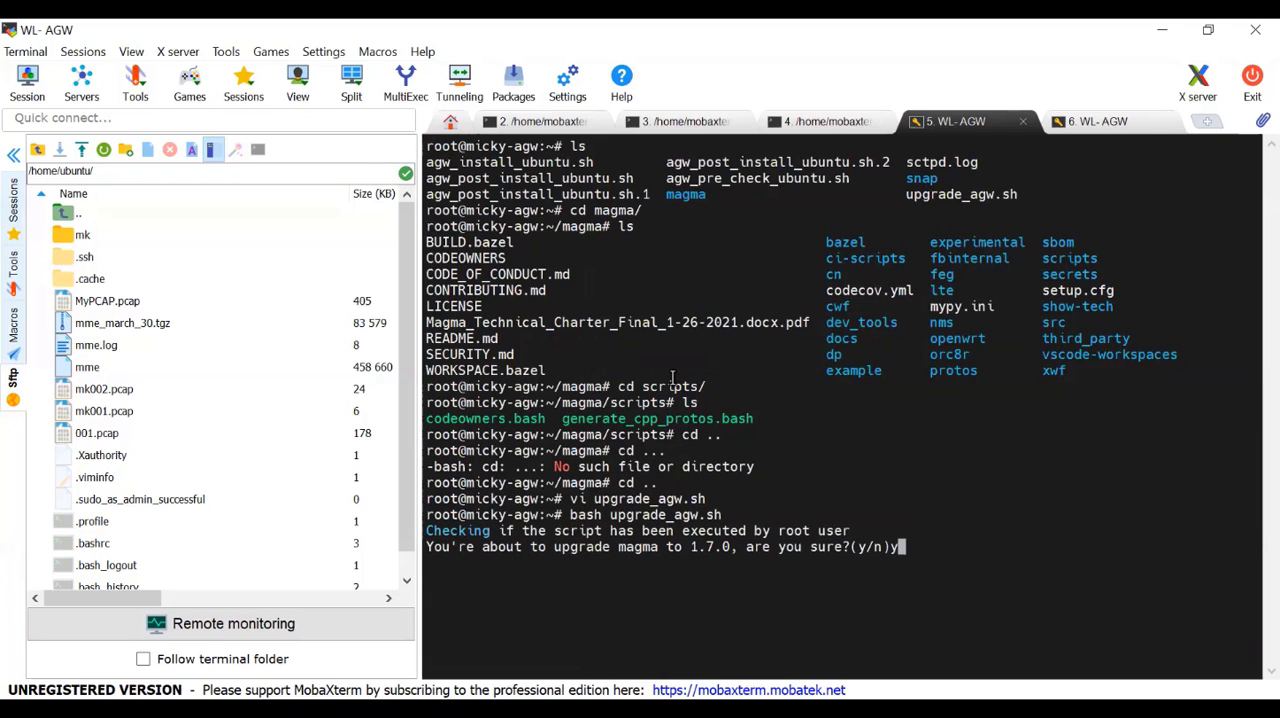
key(Return)
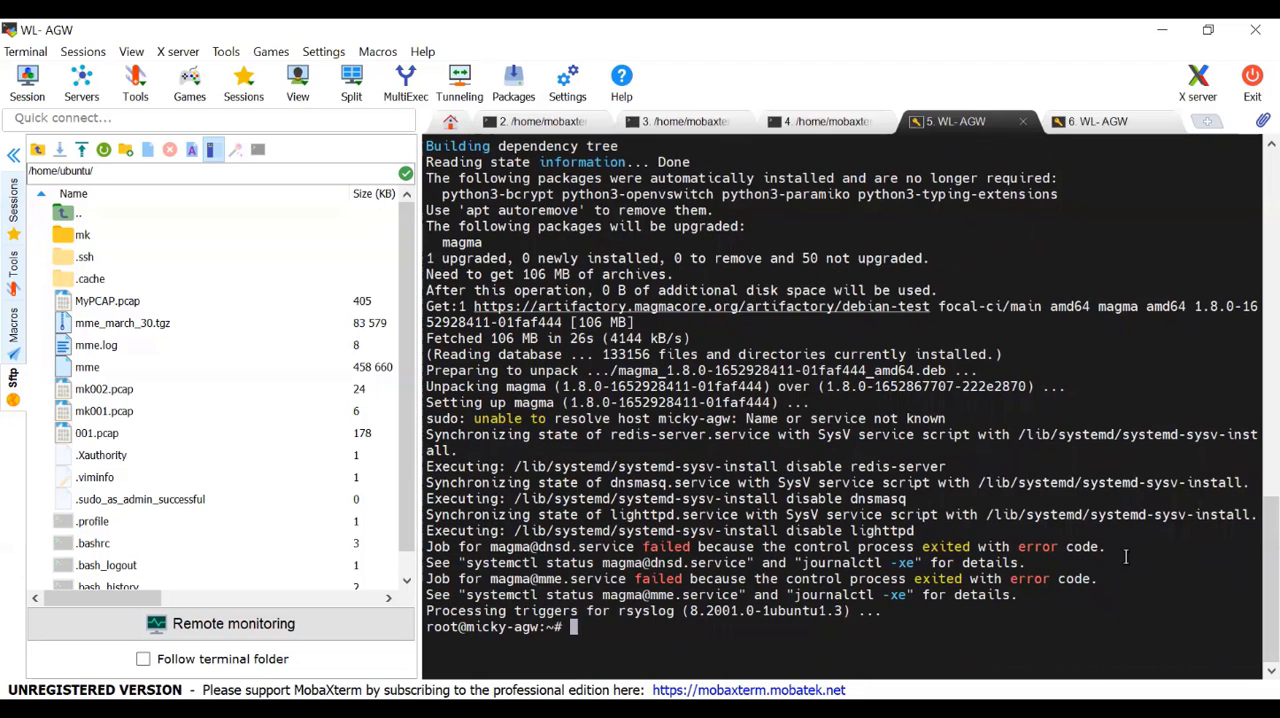
text(apt list --installed | grep magma)
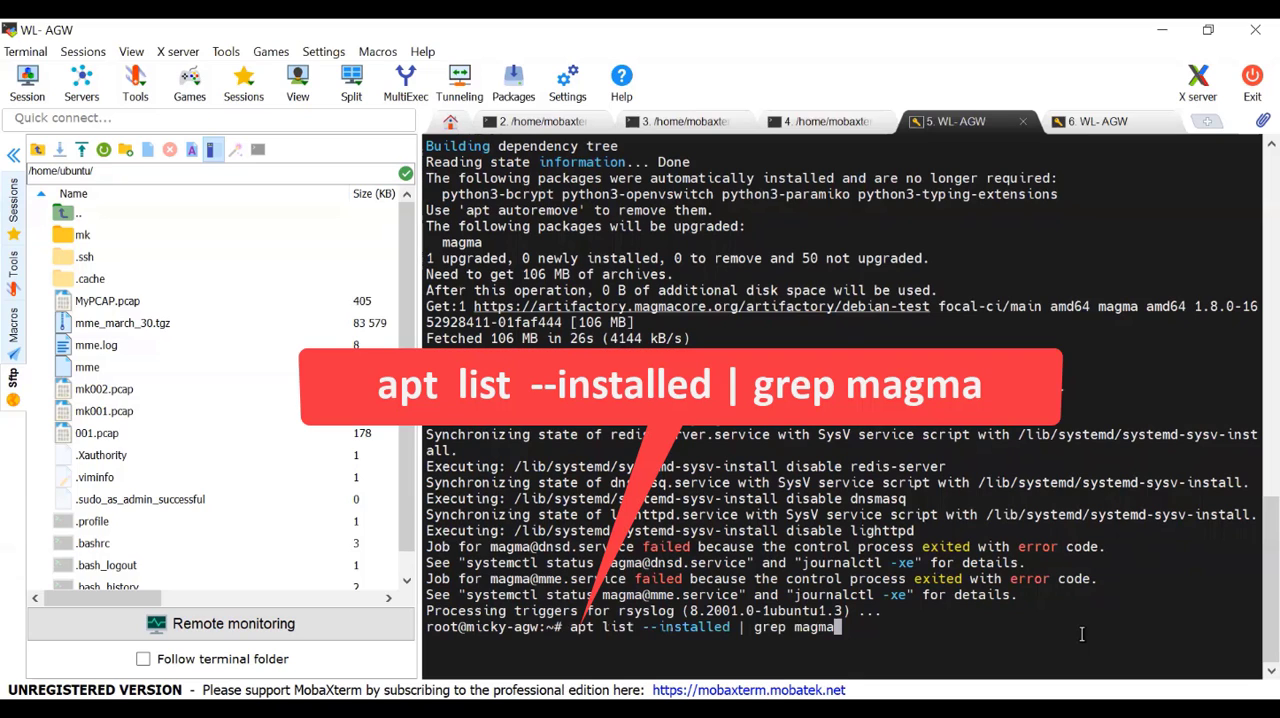
key(Return)
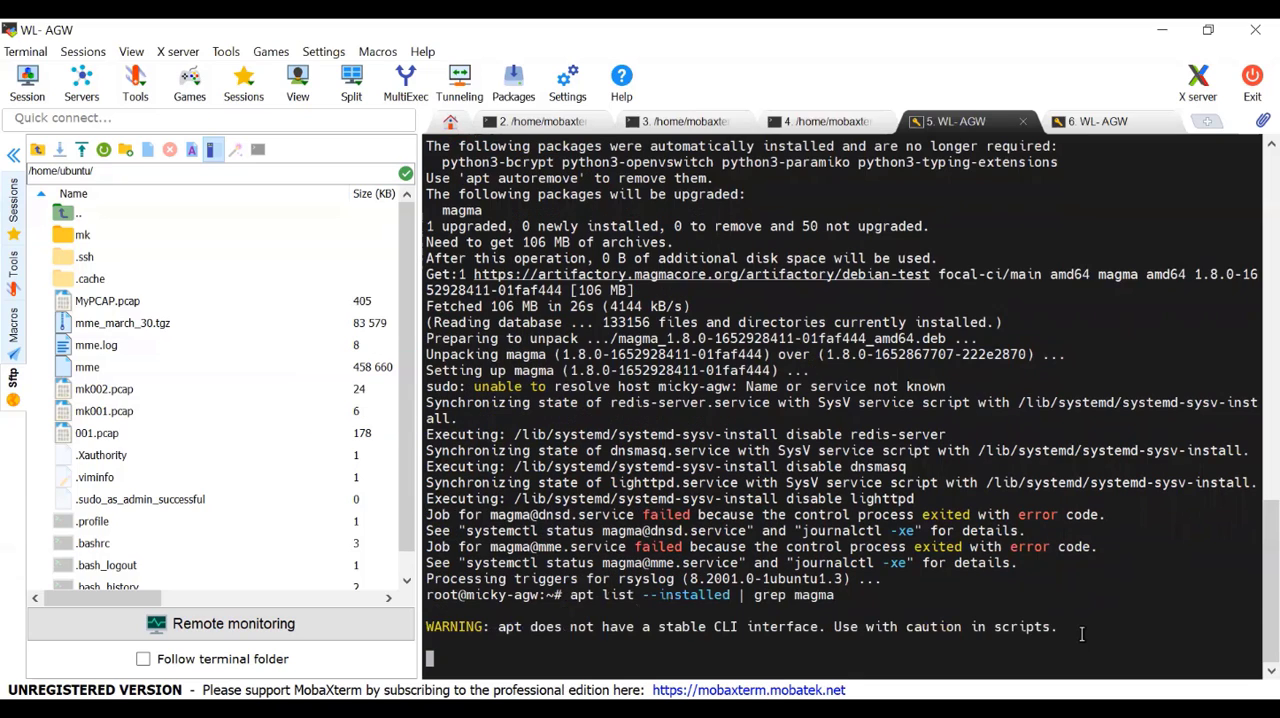